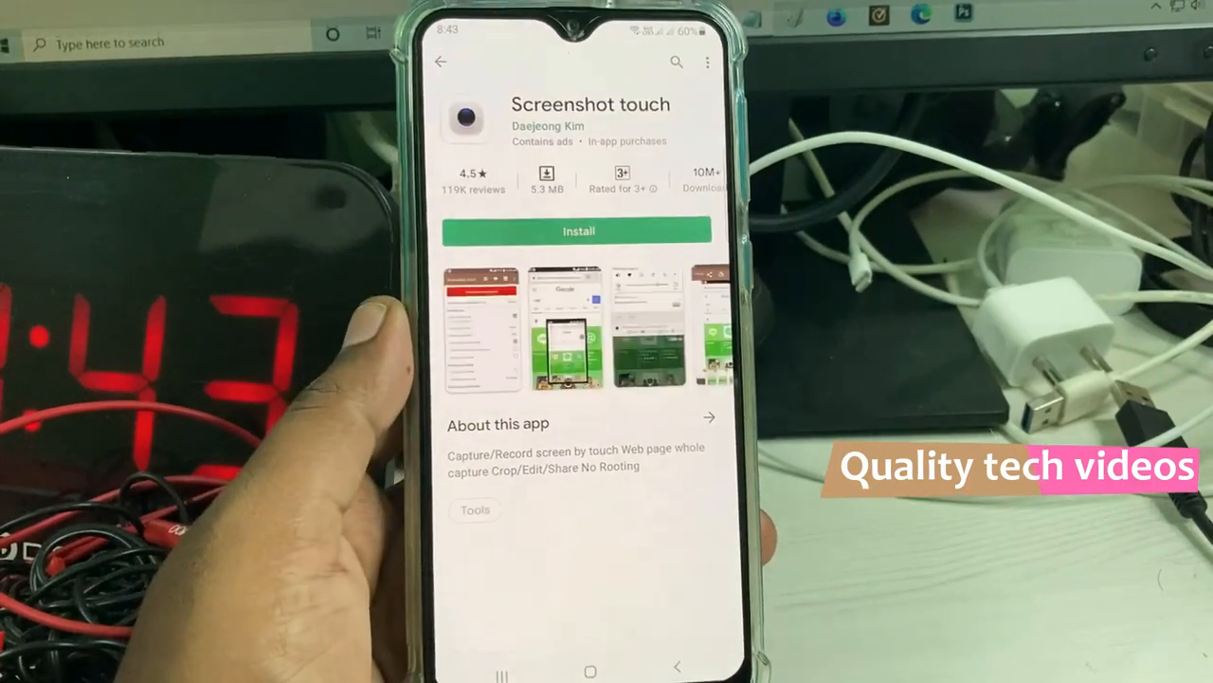
Step: Install Screenshot touch from its Google Play Store page
left_click(578, 230)
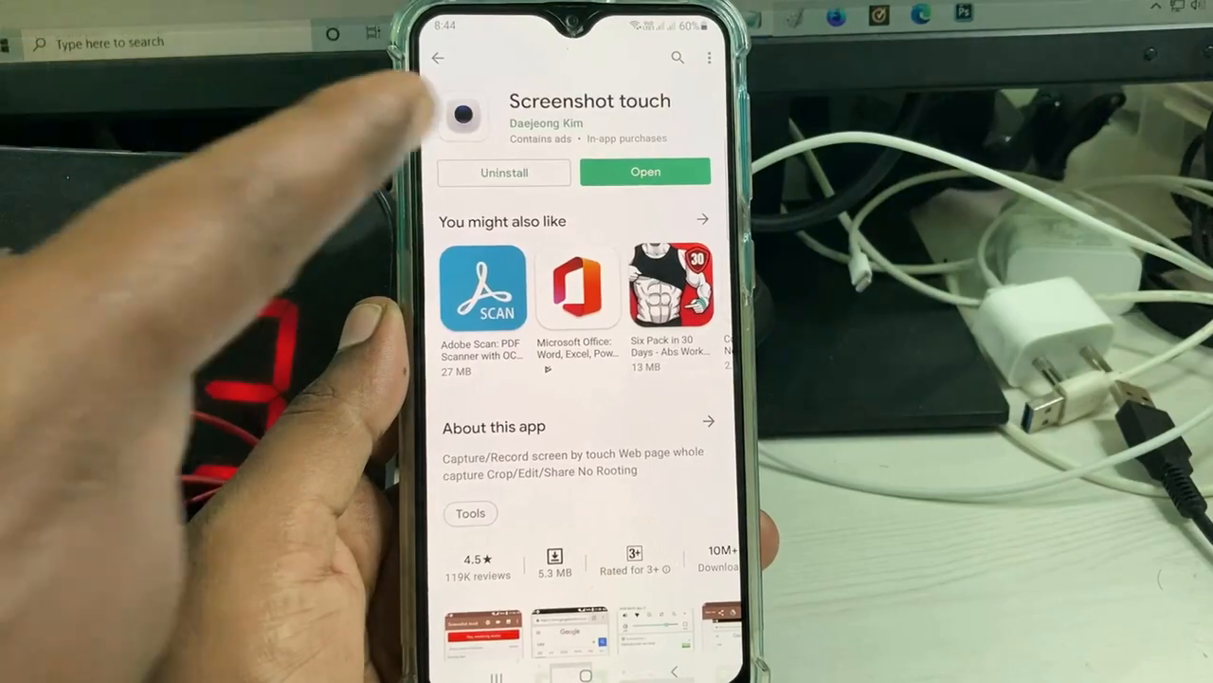
Step: Launch Screenshot touch, dismiss the Guide for beginners, and start capture monitoring
left_click(645, 172)
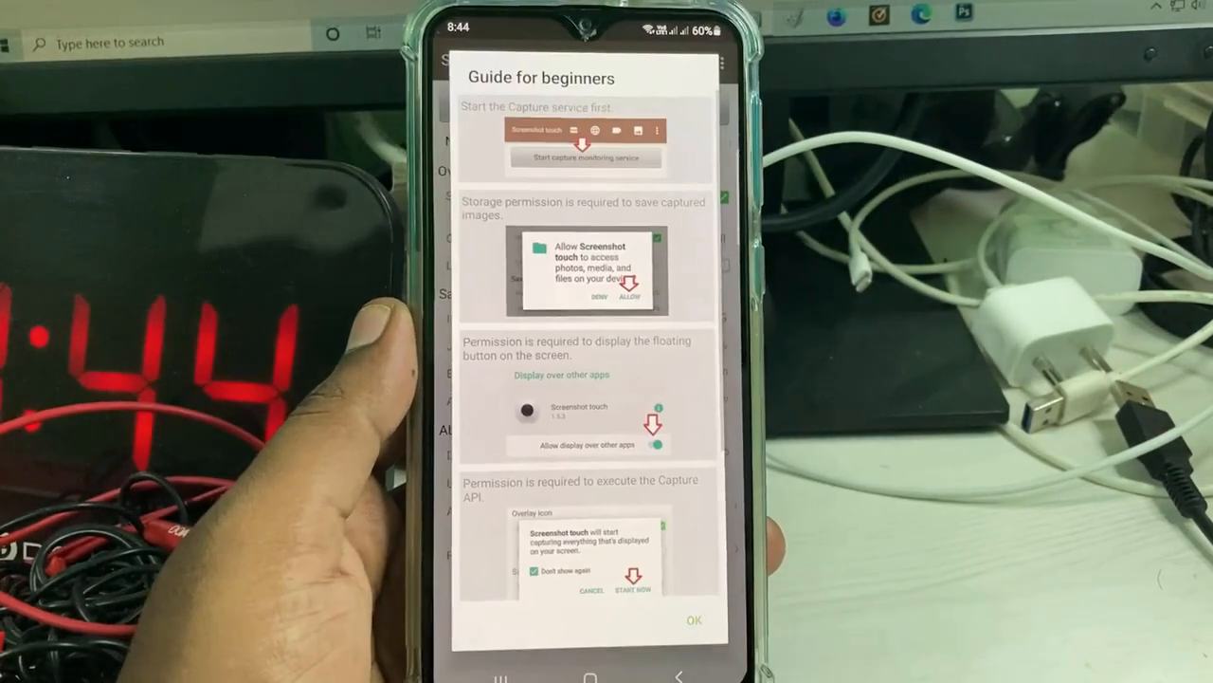
left_click(693, 619)
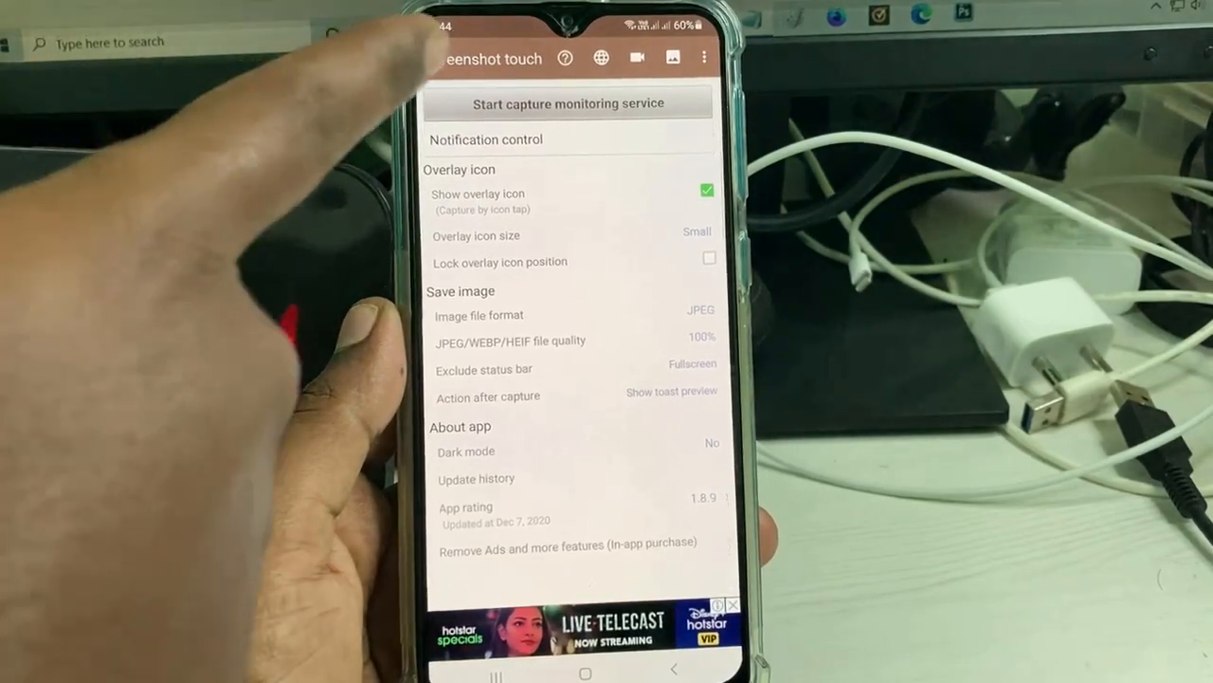
left_click(569, 103)
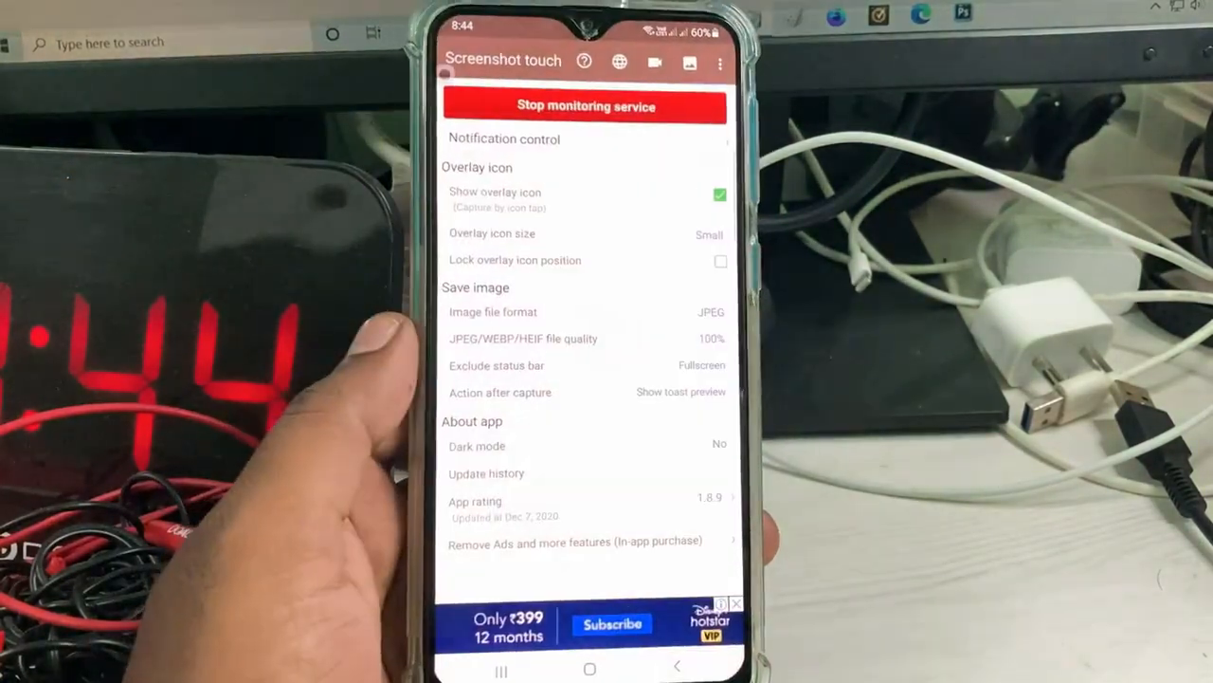